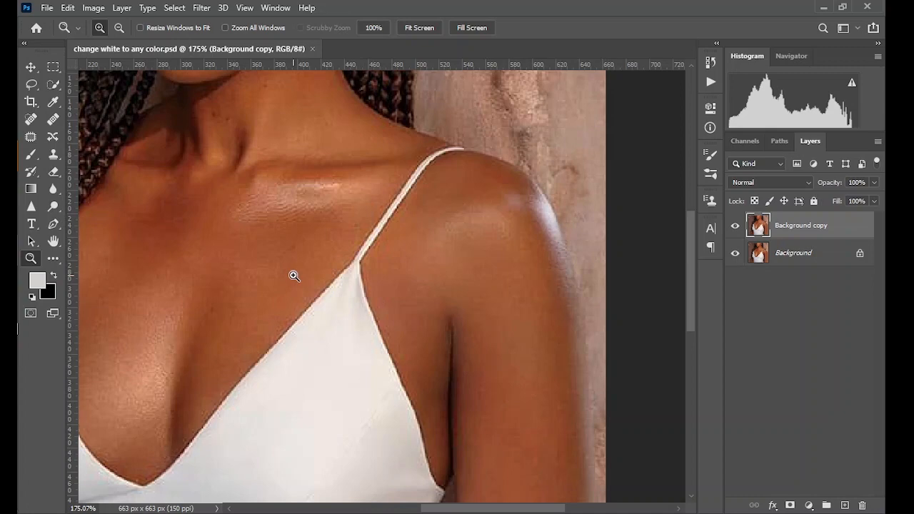
{"action": "mouse_move", "coordinate": [52, 137]}
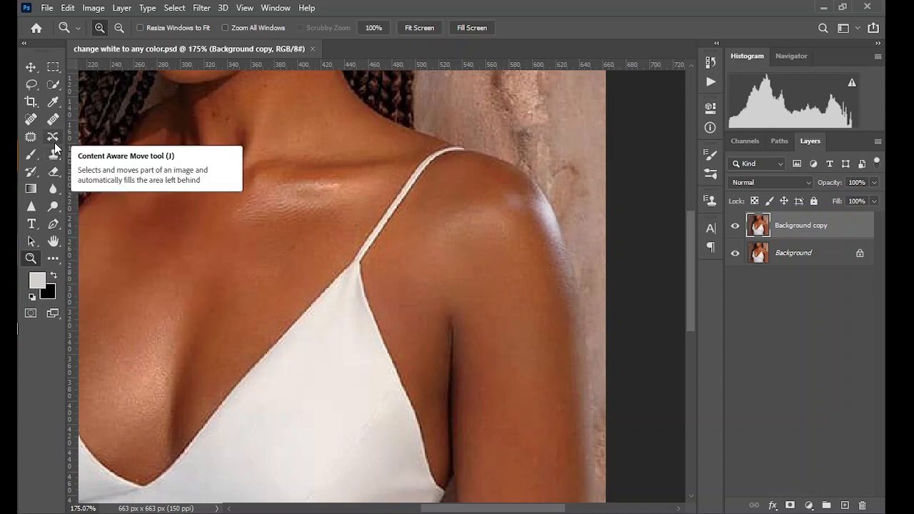
{"action": "mouse_move", "coordinate": [54, 154]}
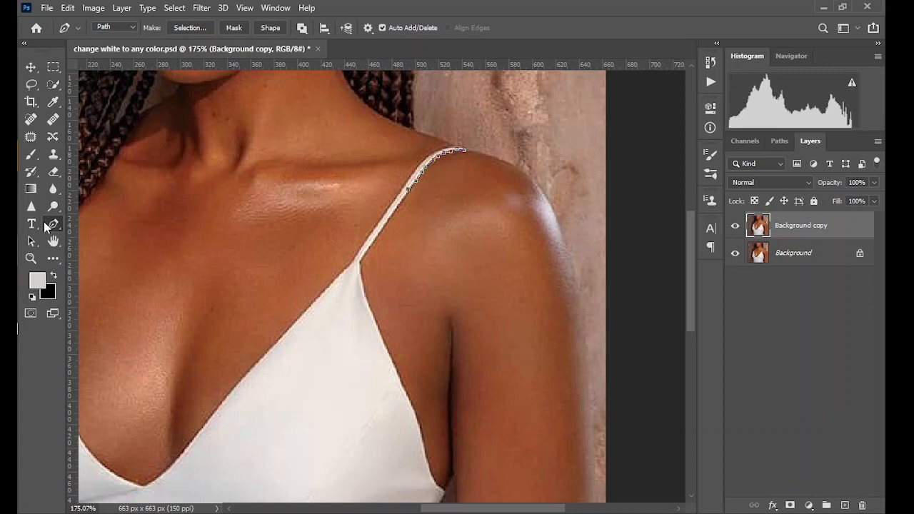
{"action": "mouse_move", "coordinate": [402, 212]}
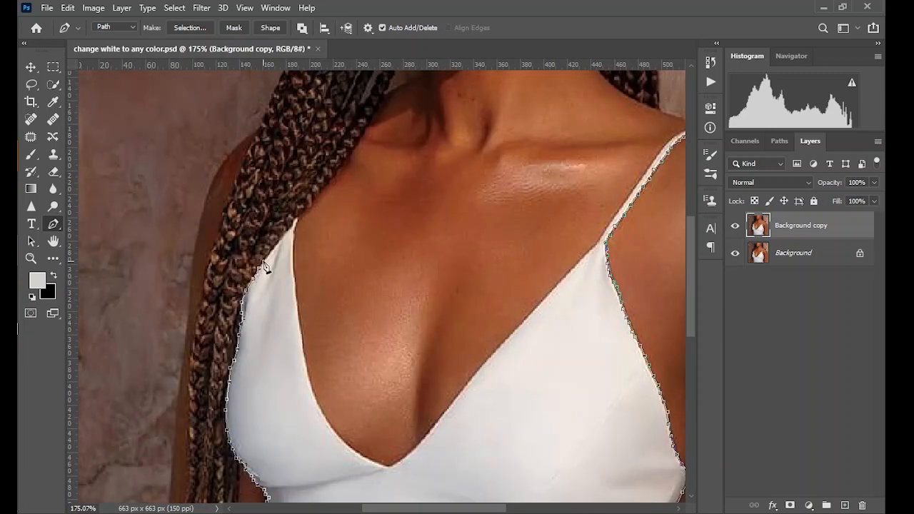
- Finish the pen path along the dress straps and sides, then fit the image on screen
{"action": "scroll", "scroll_direction": "down", "scroll_amount": 3}
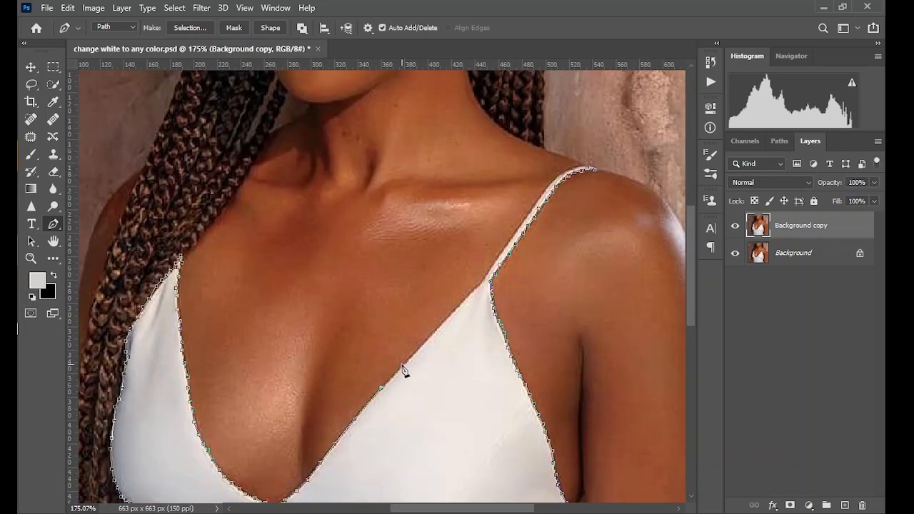
{"action": "scroll", "scroll_direction": "down", "scroll_amount": 3}
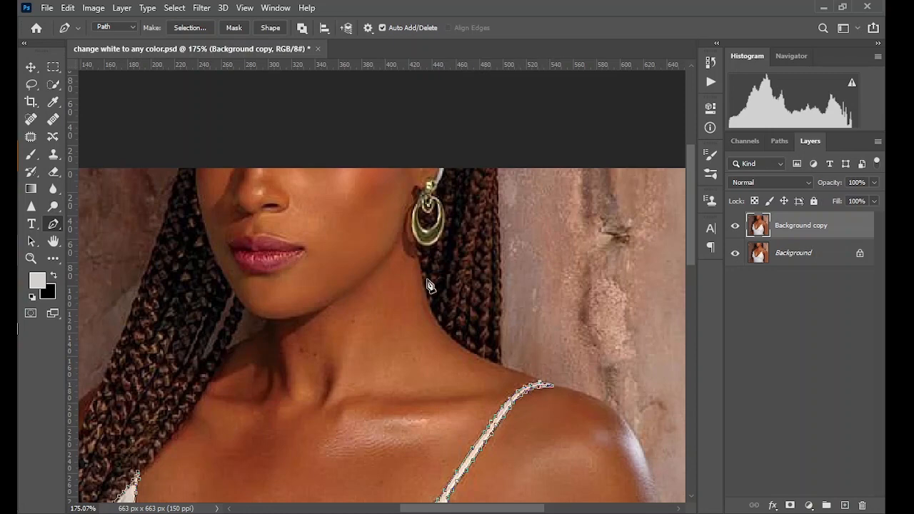
{"action": "left_click", "coordinate": [244, 8]}
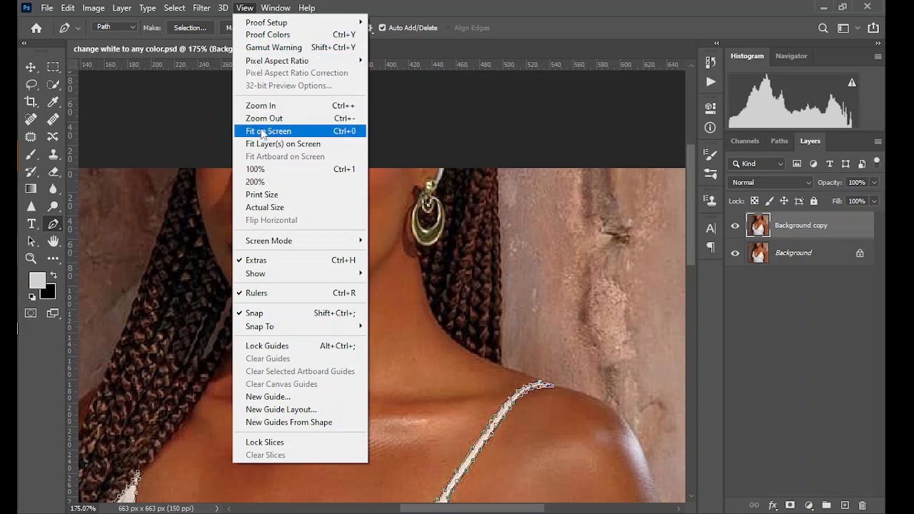
{"action": "left_click", "coordinate": [269, 132]}
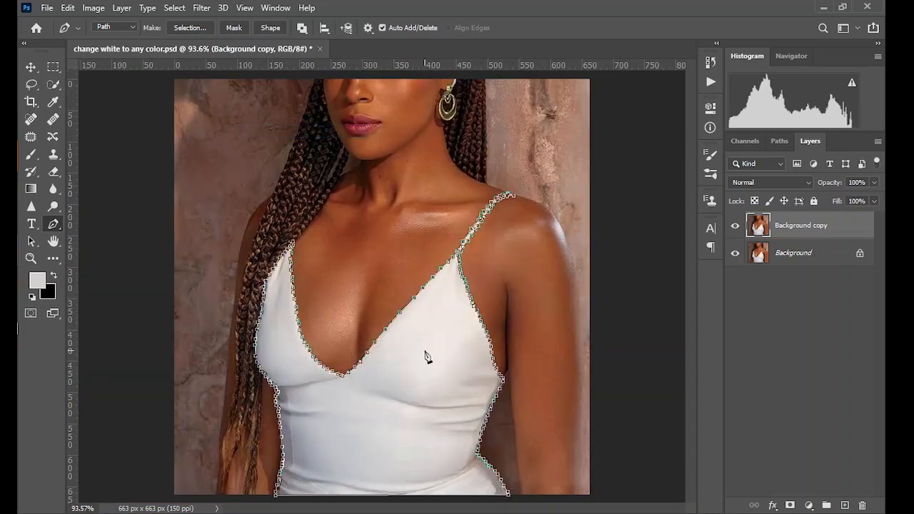
{"action": "mouse_move", "coordinate": [384, 398]}
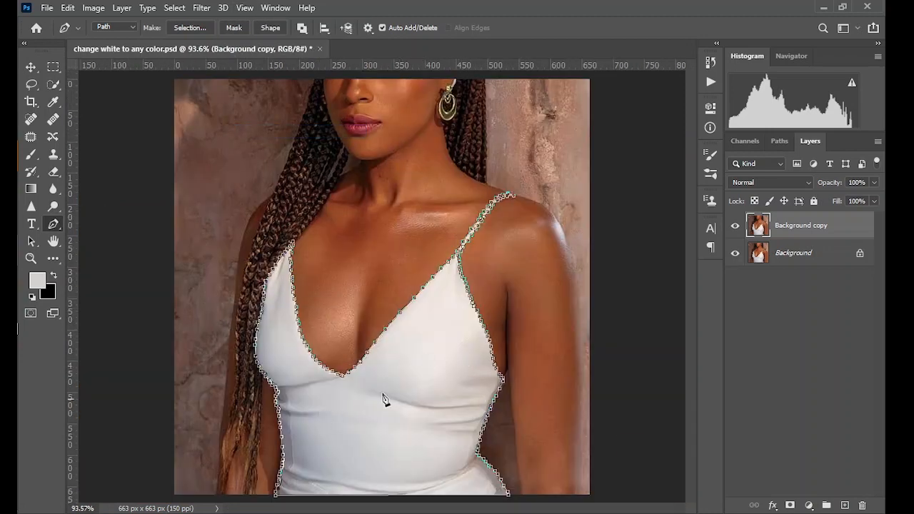
- Convert the dress path into a selection with Feather Radius 0
{"action": "right_click", "coordinate": [385, 400]}
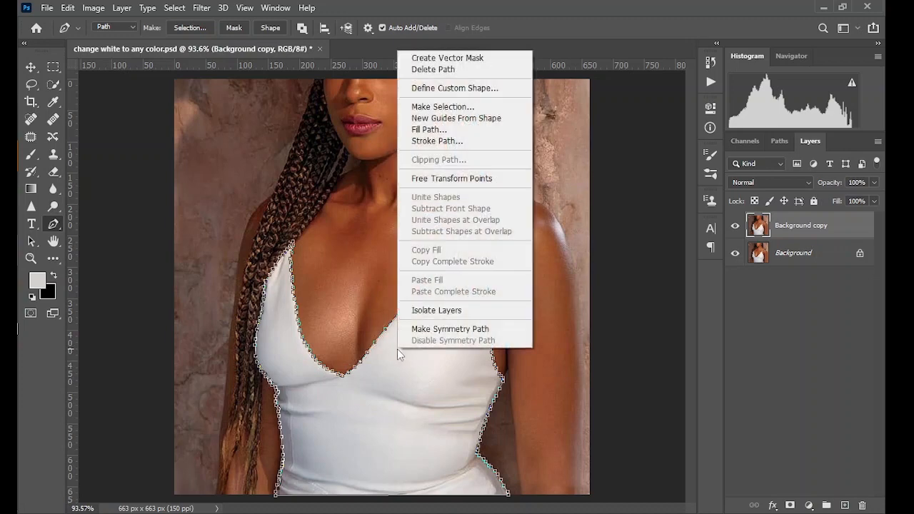
{"action": "mouse_move", "coordinate": [429, 128]}
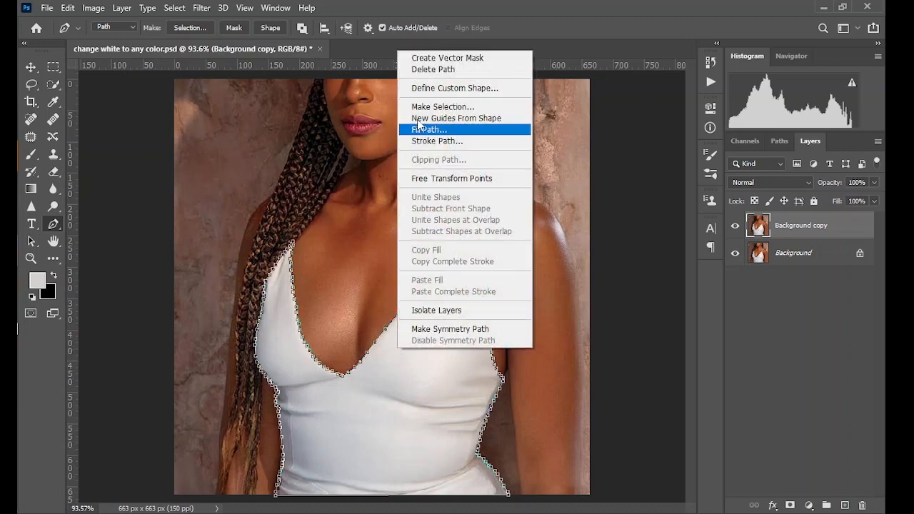
{"action": "left_click", "coordinate": [443, 106]}
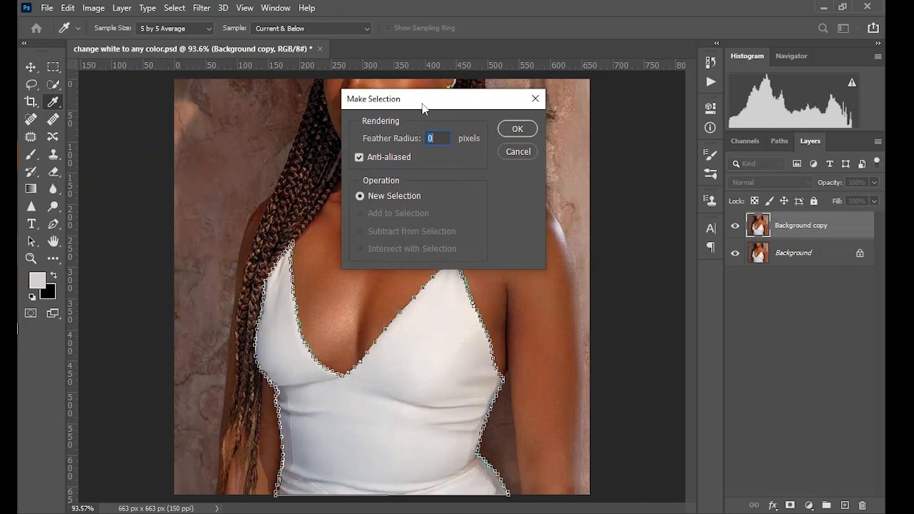
{"action": "mouse_move", "coordinate": [374, 142]}
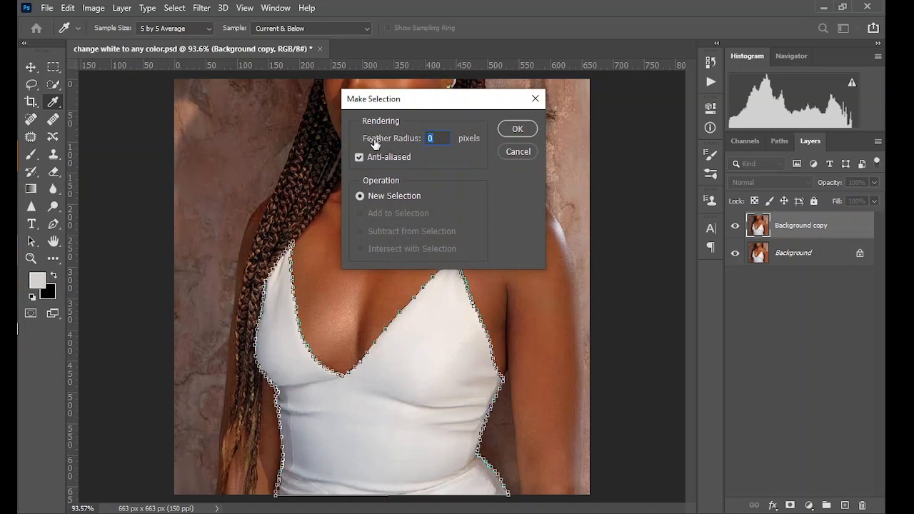
{"action": "mouse_move", "coordinate": [408, 146]}
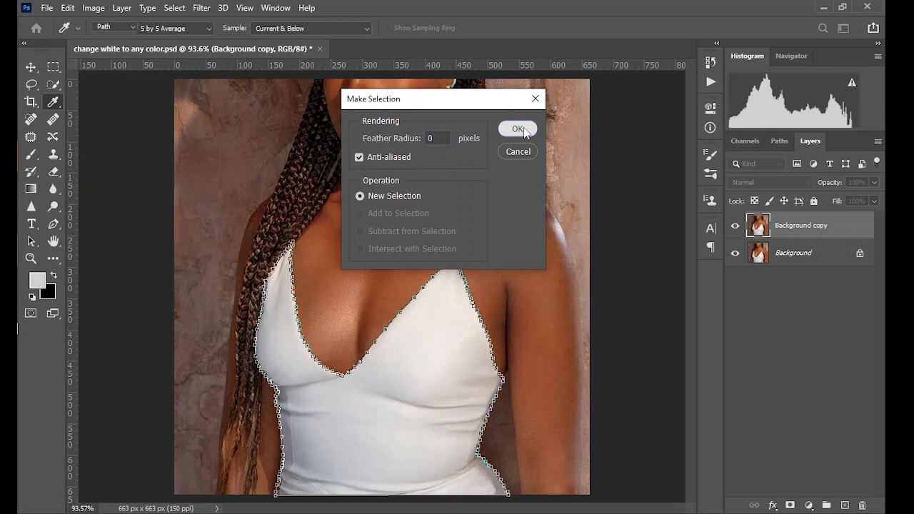
{"action": "left_click", "coordinate": [517, 128]}
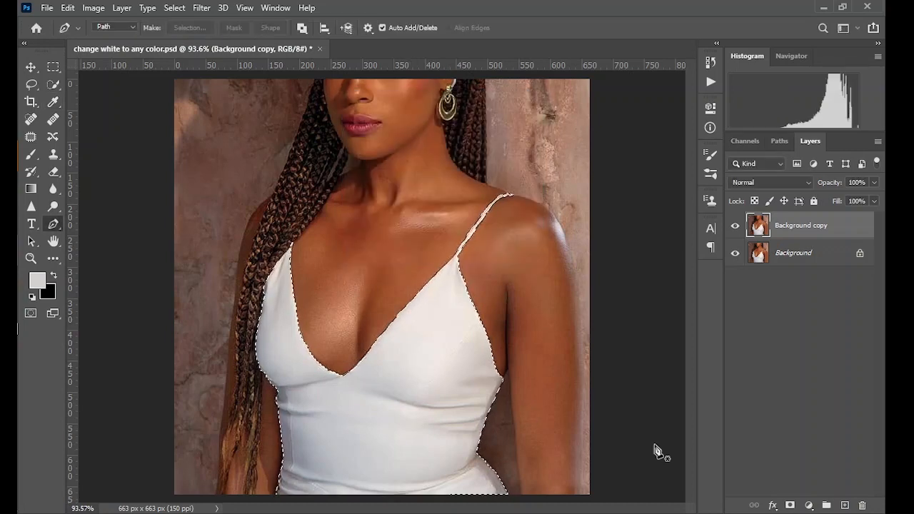
- Add a Solid Color fill layer over the dress selection set to yellow-orange ffaa00
{"action": "left_click", "coordinate": [808, 506]}
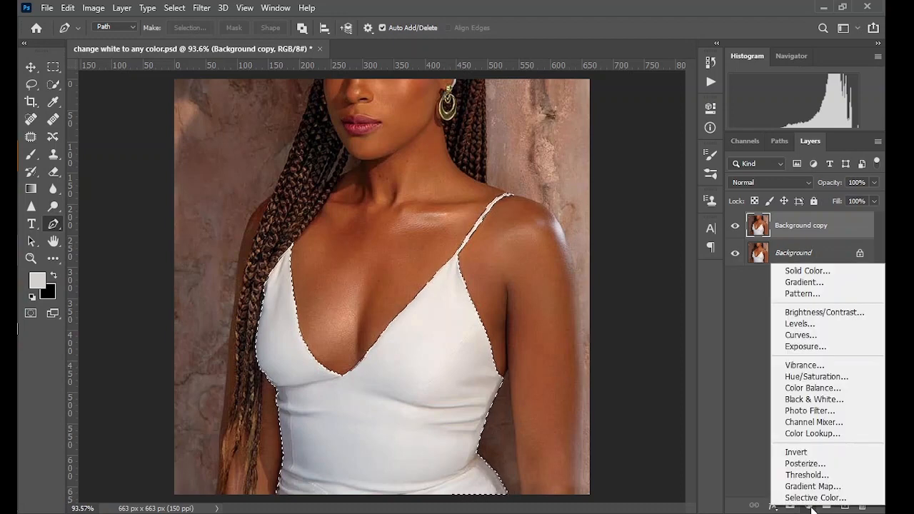
{"action": "mouse_move", "coordinate": [807, 271]}
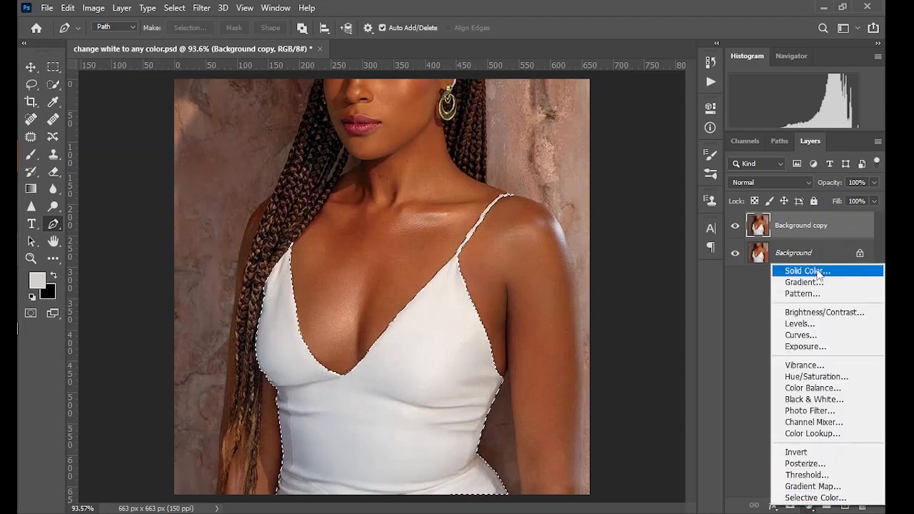
{"action": "left_click", "coordinate": [805, 270]}
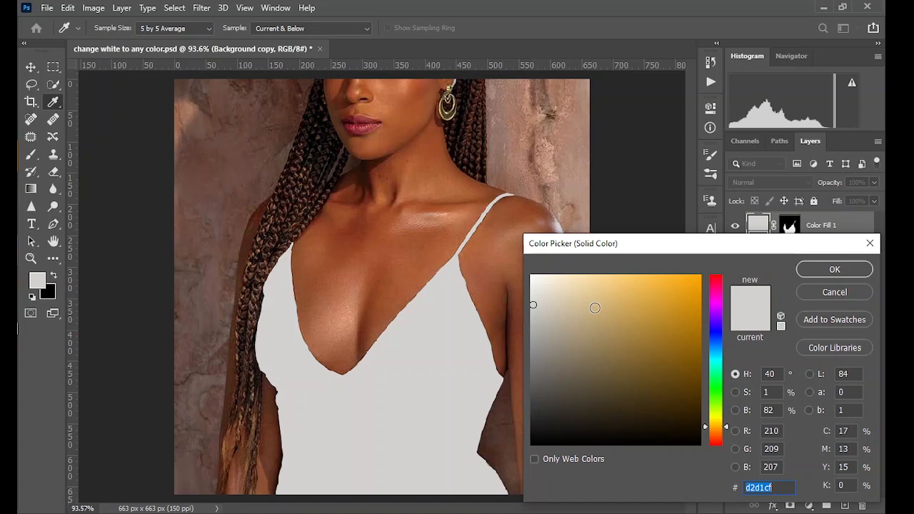
{"action": "left_click", "coordinate": [683, 289]}
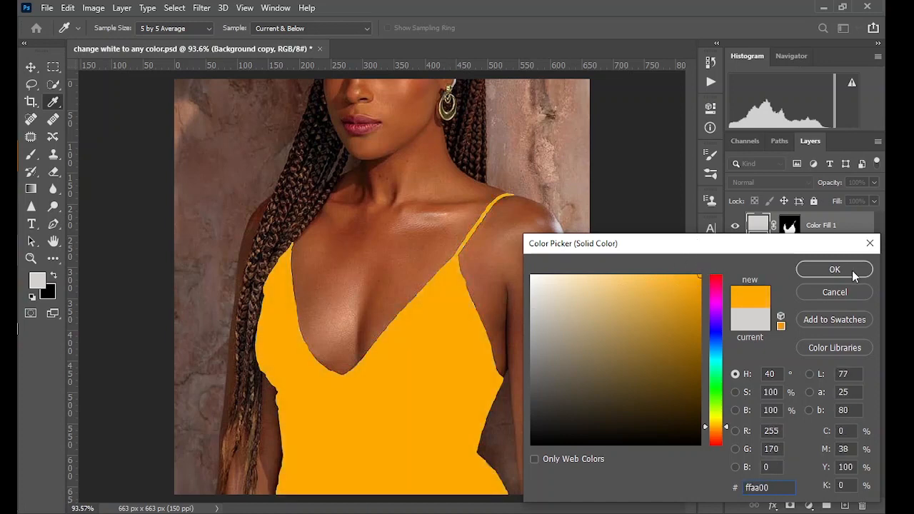
{"action": "left_click", "coordinate": [675, 293]}
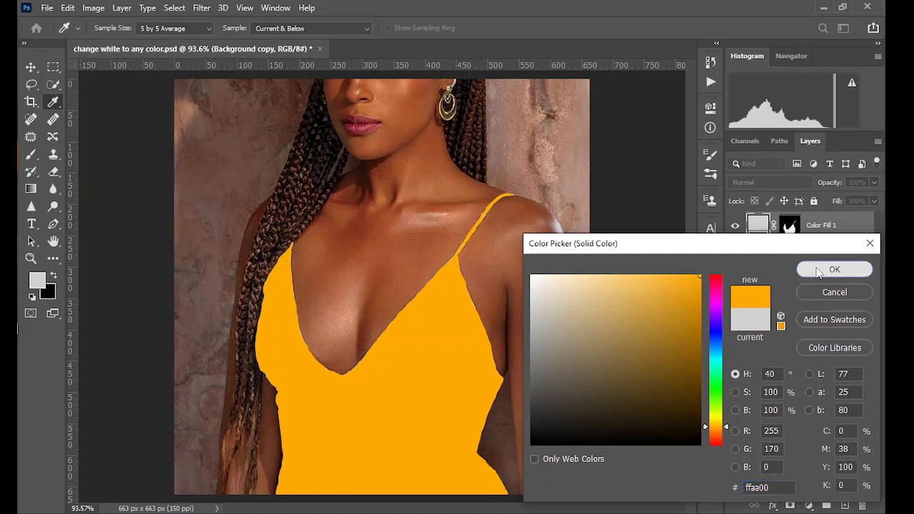
{"action": "left_click", "coordinate": [834, 269]}
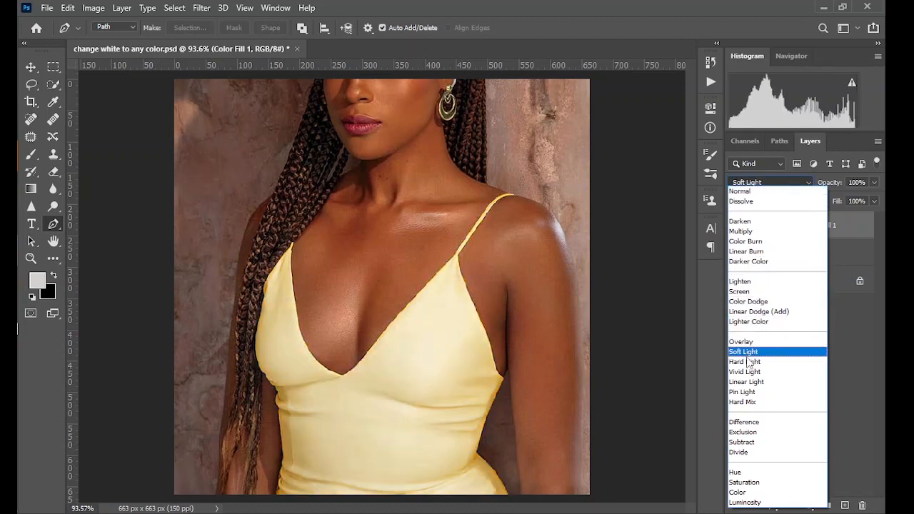
{"action": "left_click", "coordinate": [740, 231]}
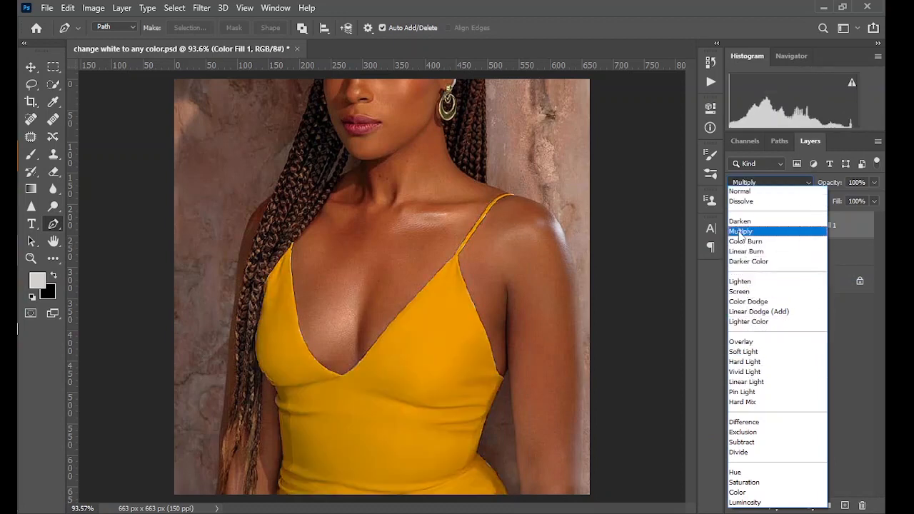
{"action": "left_click", "coordinate": [740, 232]}
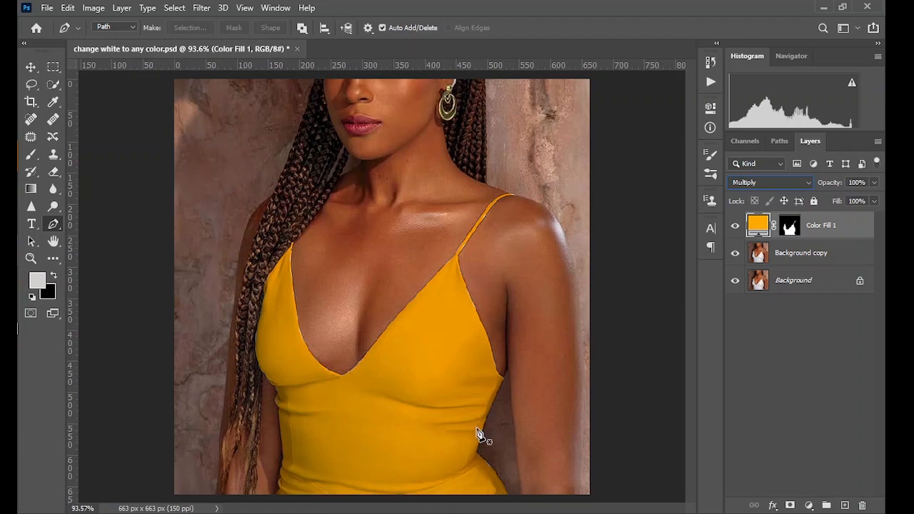
{"action": "mouse_move", "coordinate": [480, 435]}
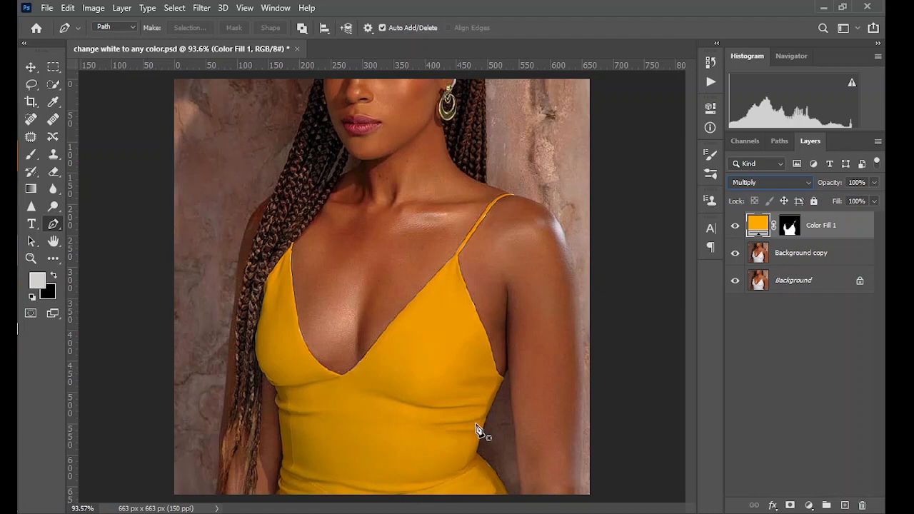
{"action": "mouse_move", "coordinate": [468, 414]}
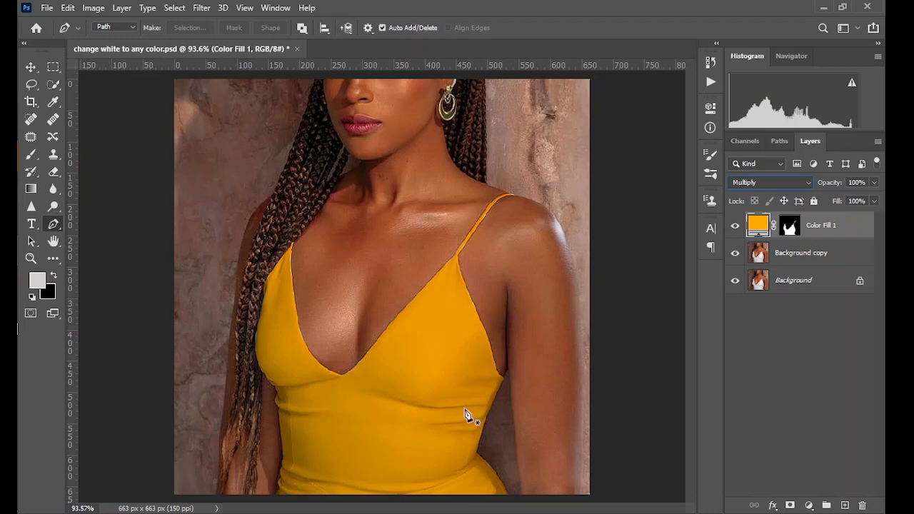
{"action": "mouse_move", "coordinate": [468, 415]}
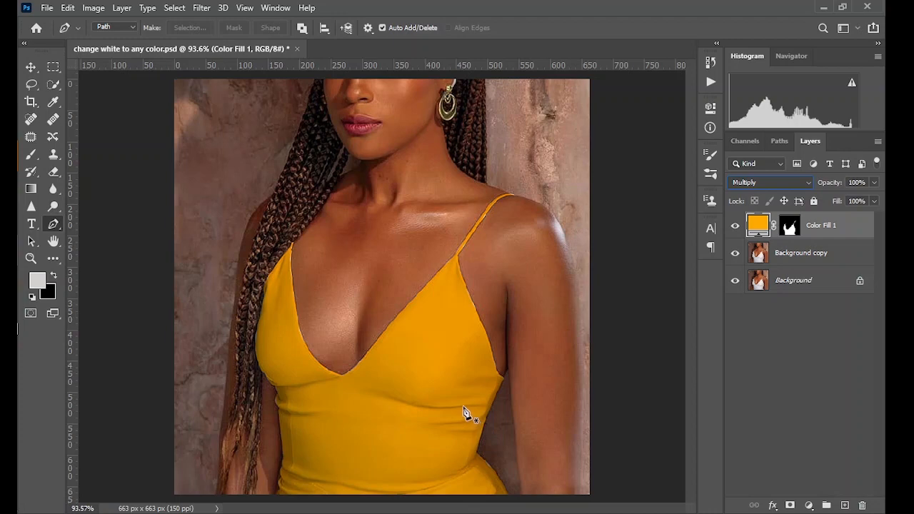
{"action": "mouse_move", "coordinate": [584, 347]}
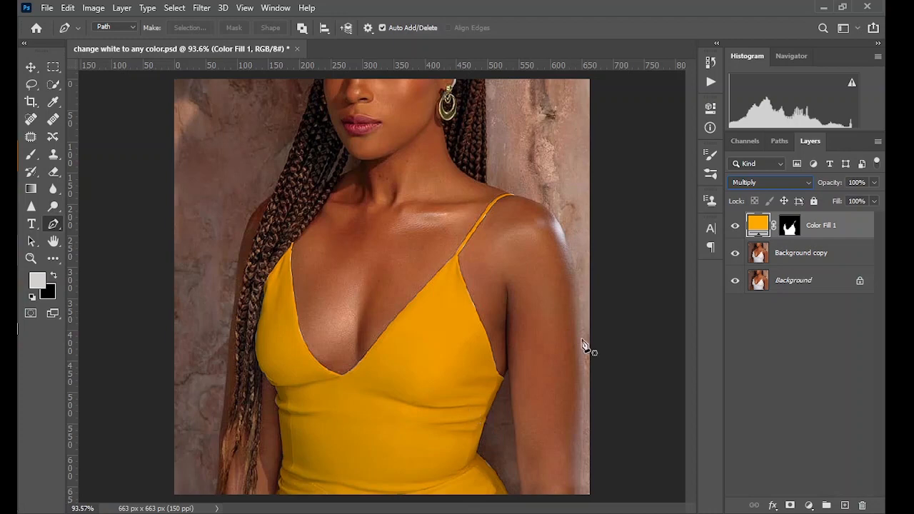
{"action": "mouse_move", "coordinate": [380, 398]}
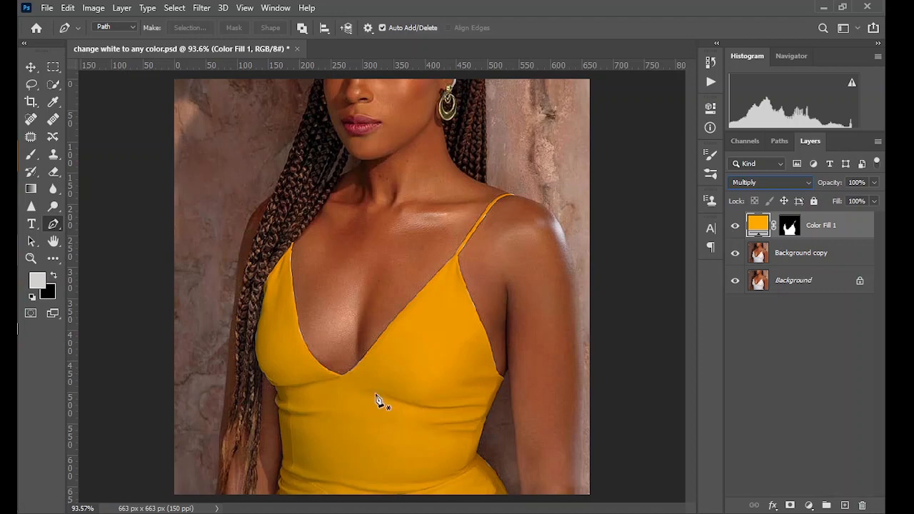
{"action": "mouse_move", "coordinate": [437, 349]}
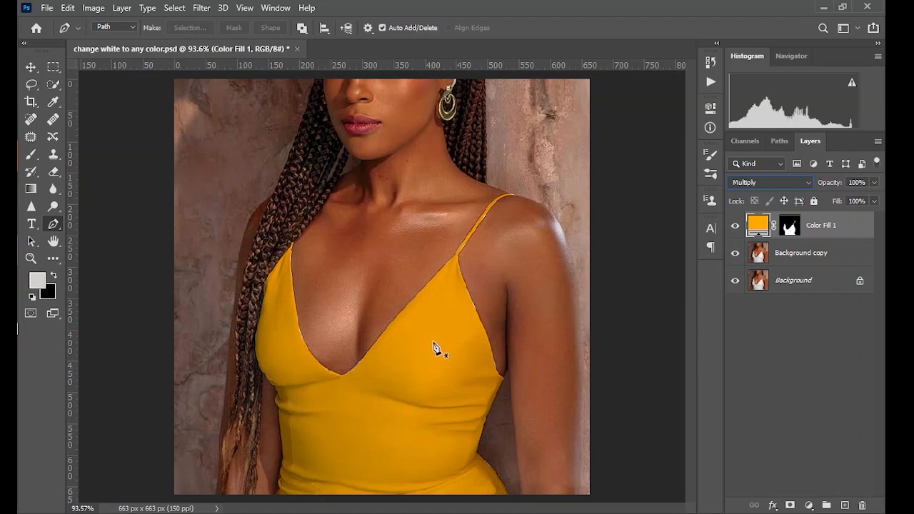
{"action": "mouse_move", "coordinate": [314, 483]}
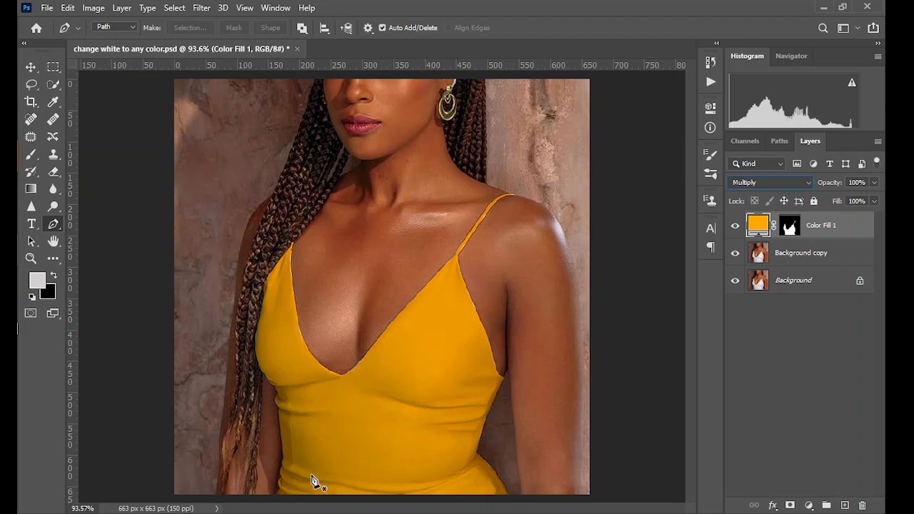
{"action": "mouse_move", "coordinate": [377, 440]}
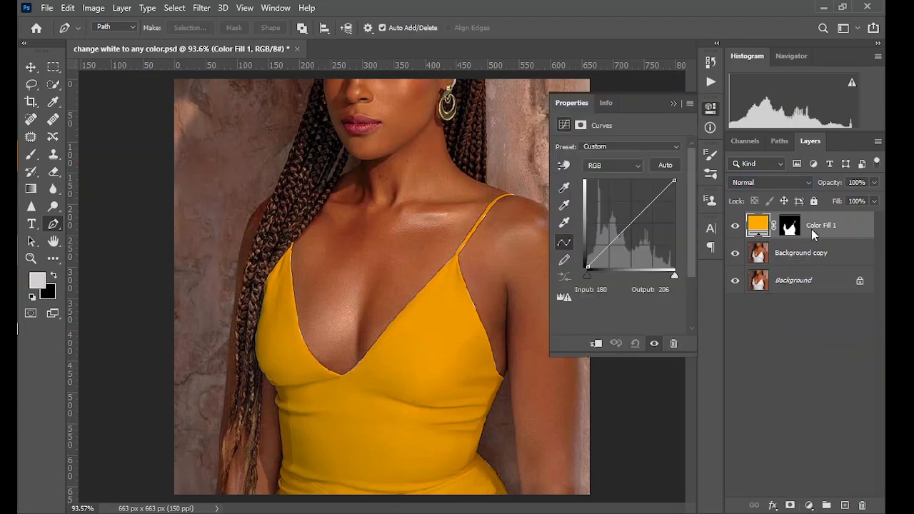
- Group Curves 1 with Color Fill 1 and move the dress mask onto Group 1
{"action": "left_click", "coordinate": [809, 506]}
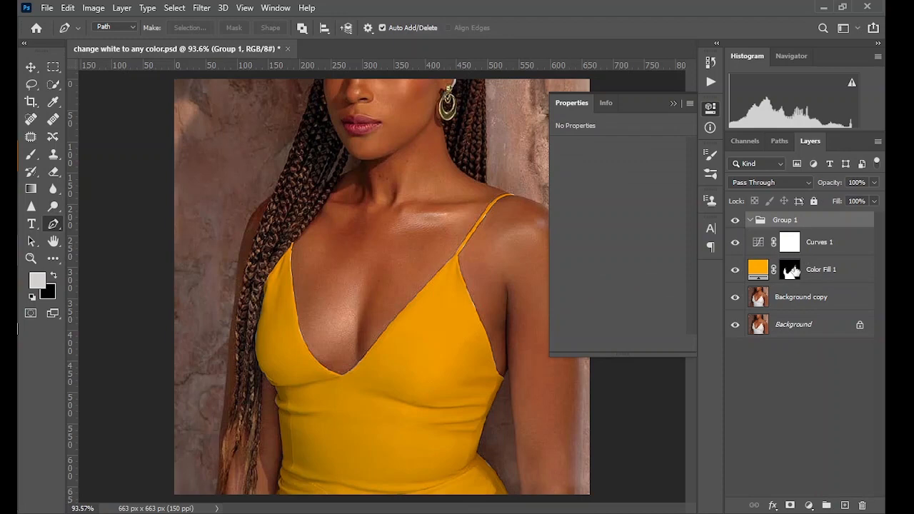
{"action": "left_click", "coordinate": [789, 269]}
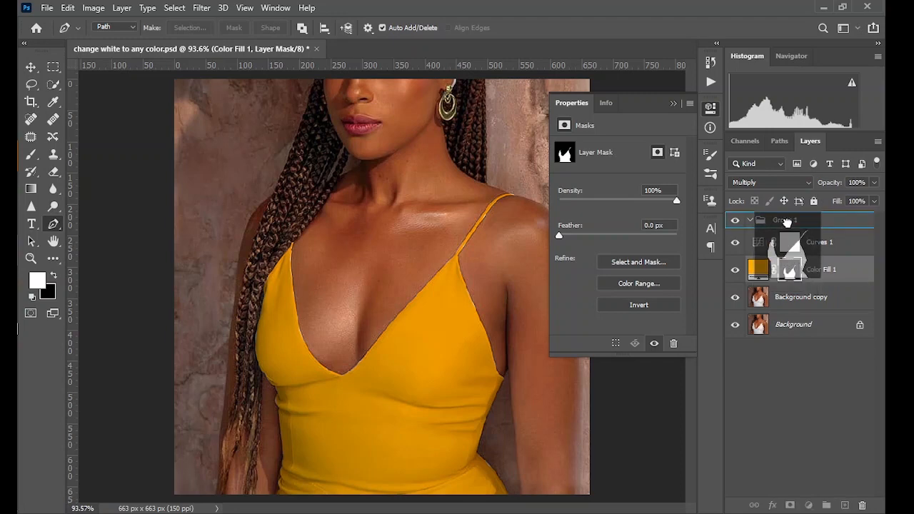
{"action": "left_click", "coordinate": [820, 241]}
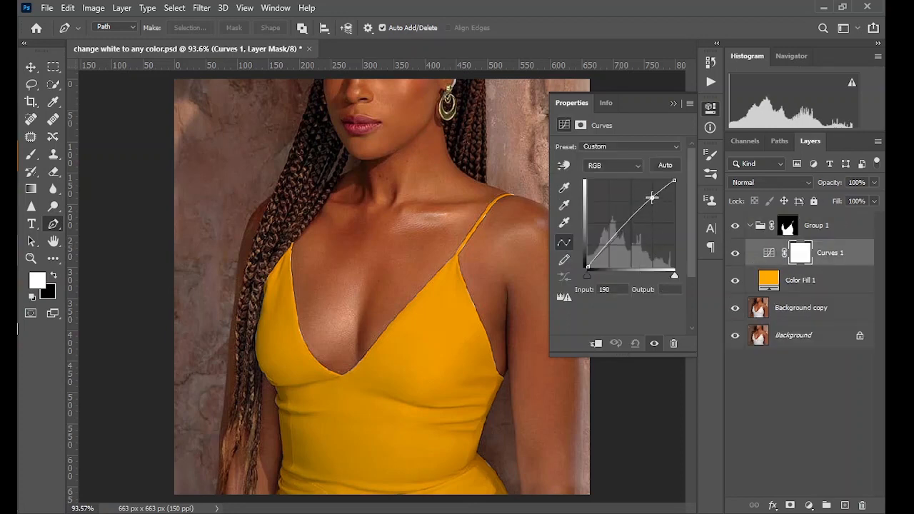
- Shape an S-curve brightening highlights and deepening shadows, then close Properties
{"action": "left_click_drag", "start_coordinate": [651, 197], "coordinate": [615, 231]}
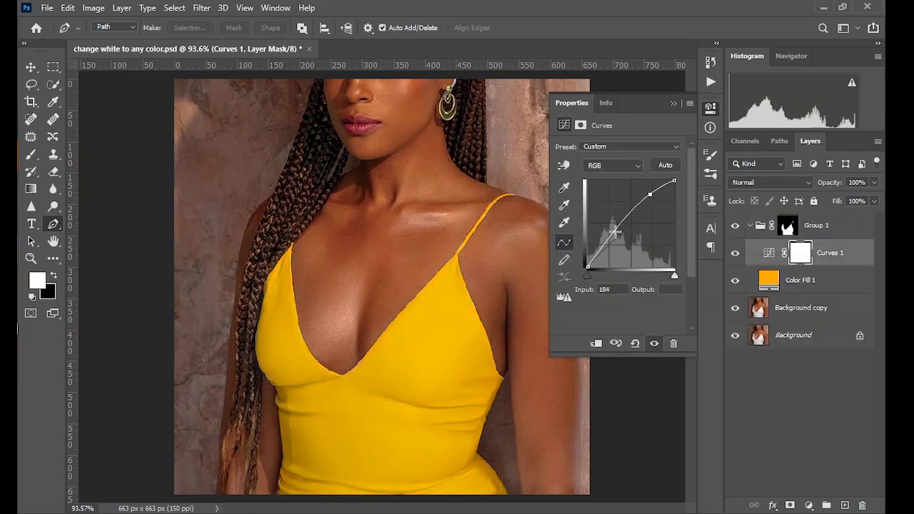
{"action": "left_click_drag", "start_coordinate": [616, 231], "coordinate": [620, 240]}
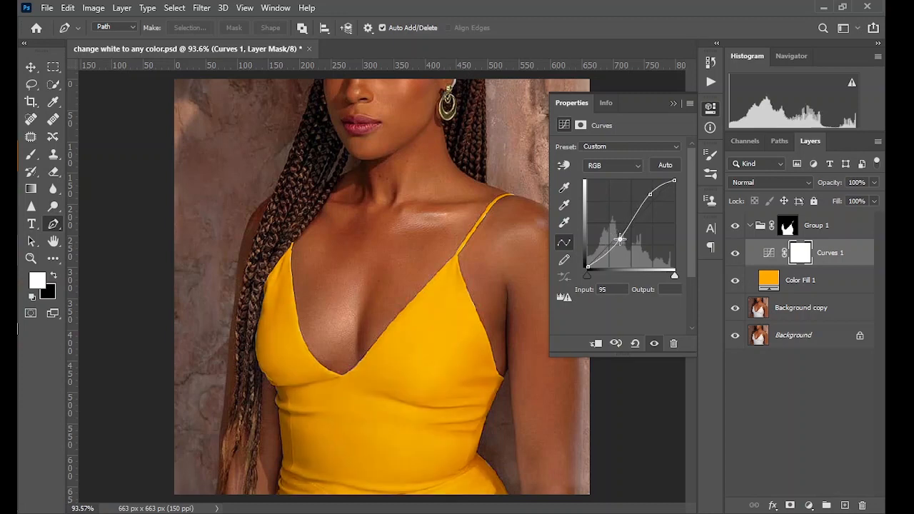
{"action": "left_click_drag", "start_coordinate": [617, 240], "coordinate": [623, 240]}
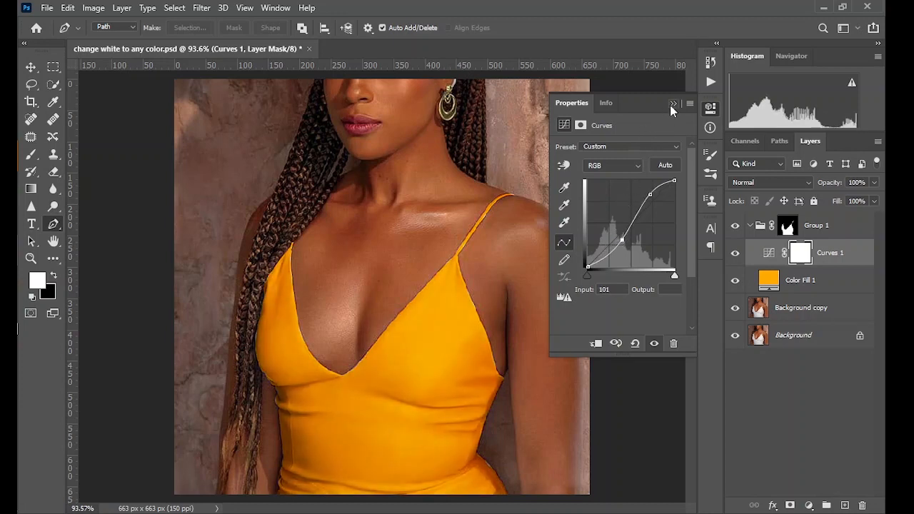
{"action": "left_click", "coordinate": [671, 103]}
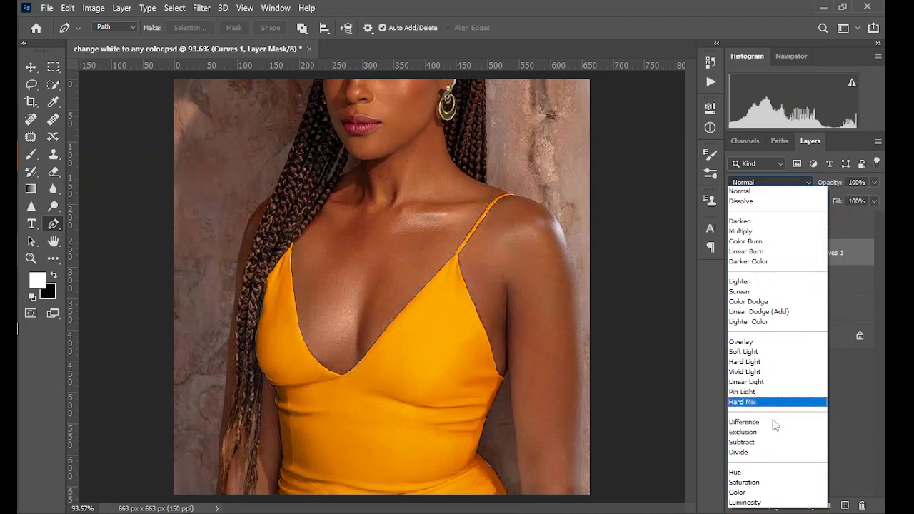
- Set the Curves 1 layer's blend mode to Color so the dress stays yellow
{"action": "left_click", "coordinate": [737, 491]}
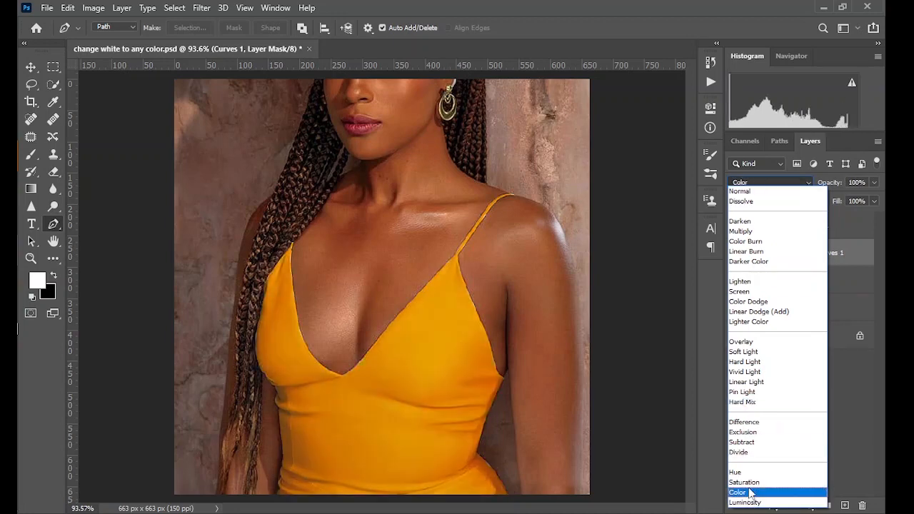
{"action": "left_click", "coordinate": [745, 503]}
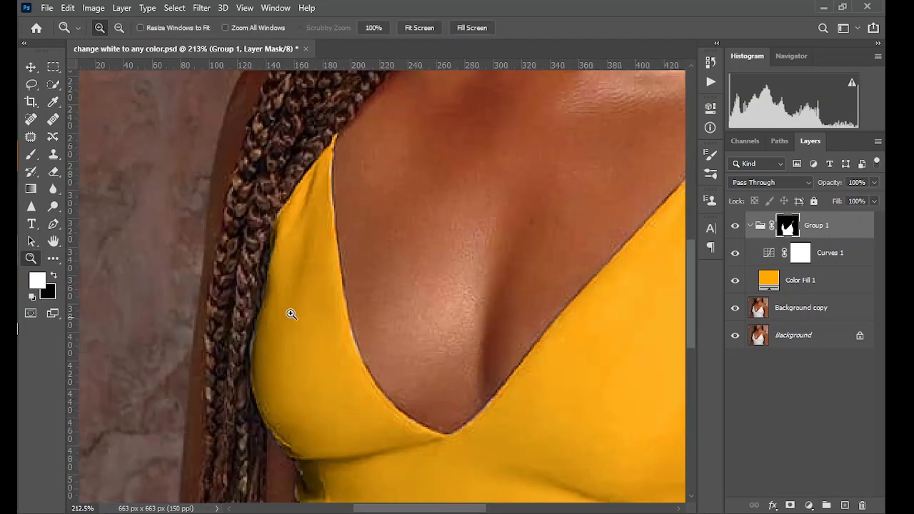
- Select the Brush tool to paint on Group 1's mask along the neckline
{"action": "left_click", "coordinate": [31, 154]}
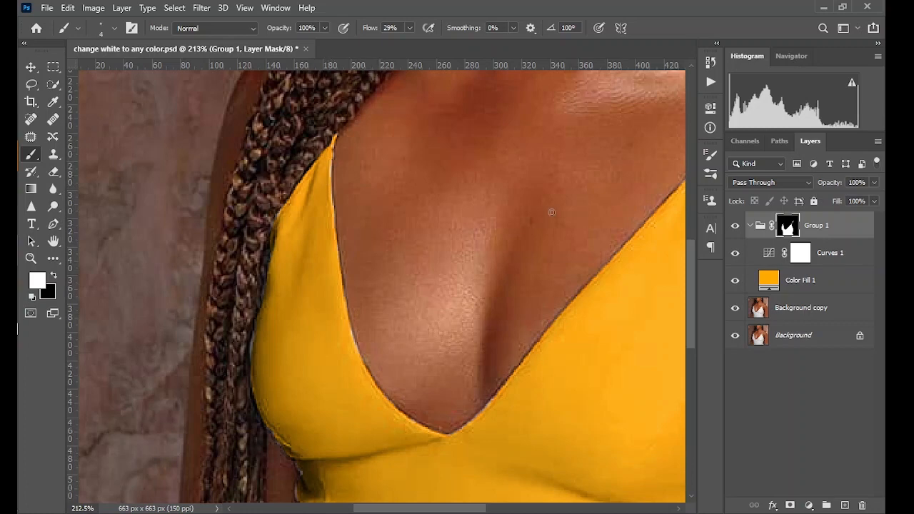
{"action": "mouse_move", "coordinate": [269, 222]}
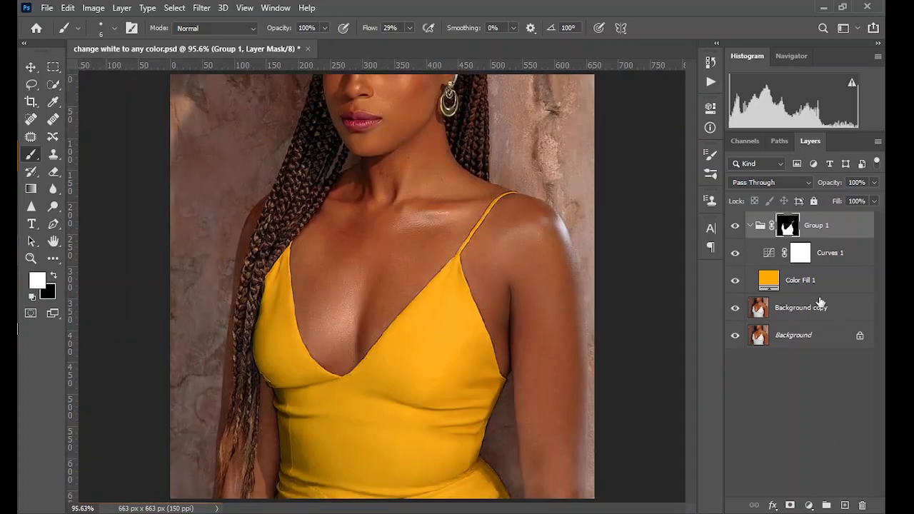
- Change Color Fill 1 from yellow-orange to a deep blue
{"action": "double_click", "coordinate": [769, 280]}
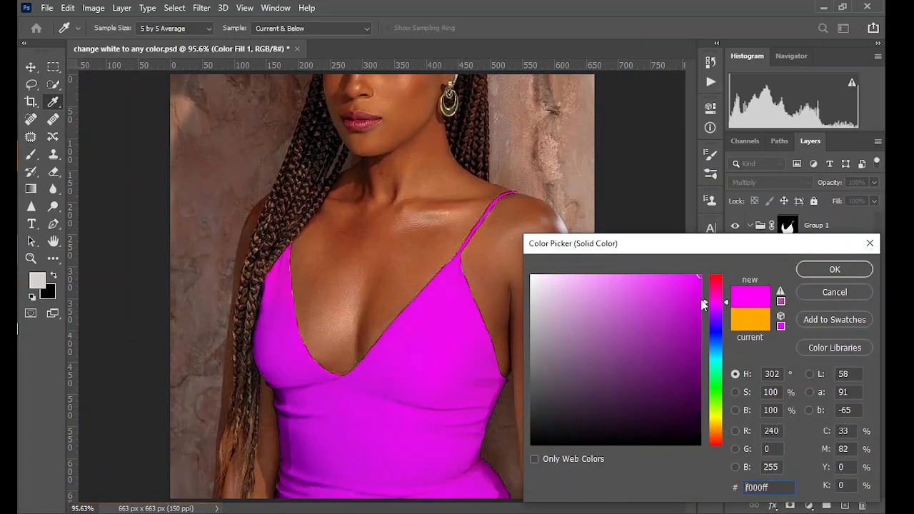
{"action": "left_click_drag", "start_coordinate": [717, 303], "coordinate": [717, 358]}
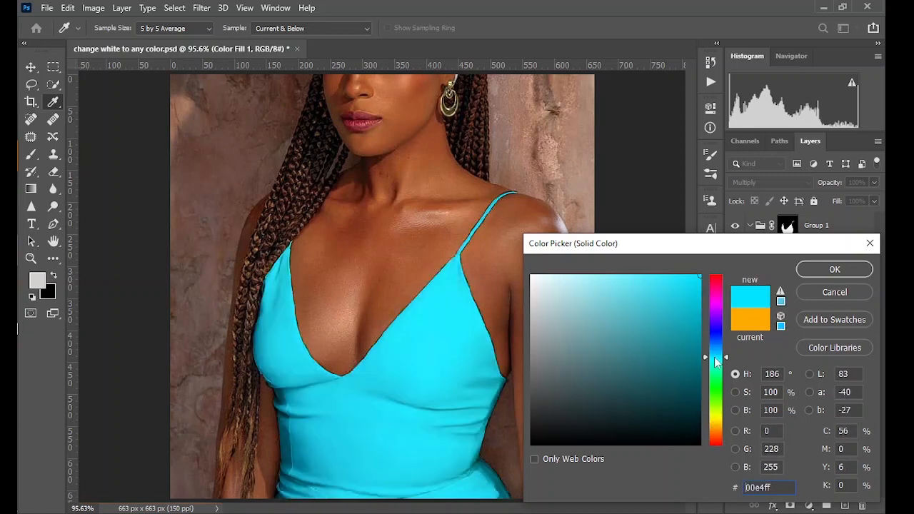
{"action": "left_click", "coordinate": [655, 337]}
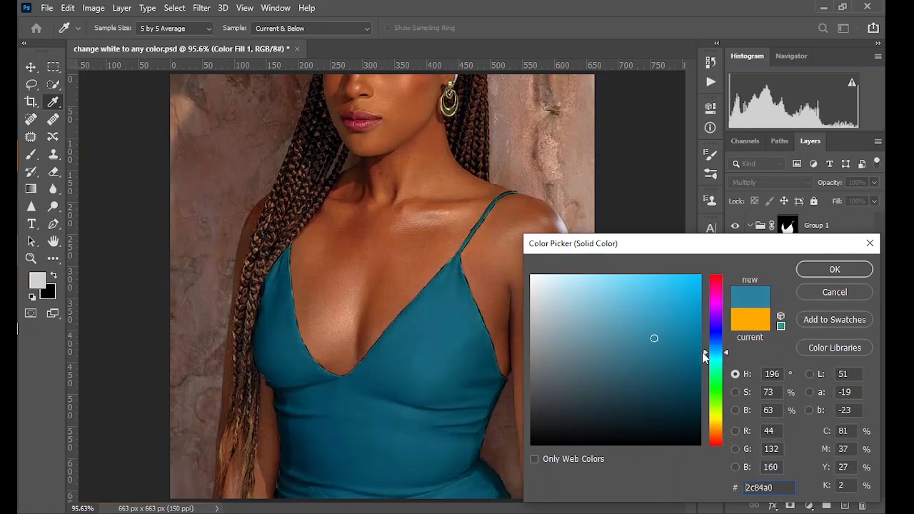
{"action": "left_click", "coordinate": [834, 269]}
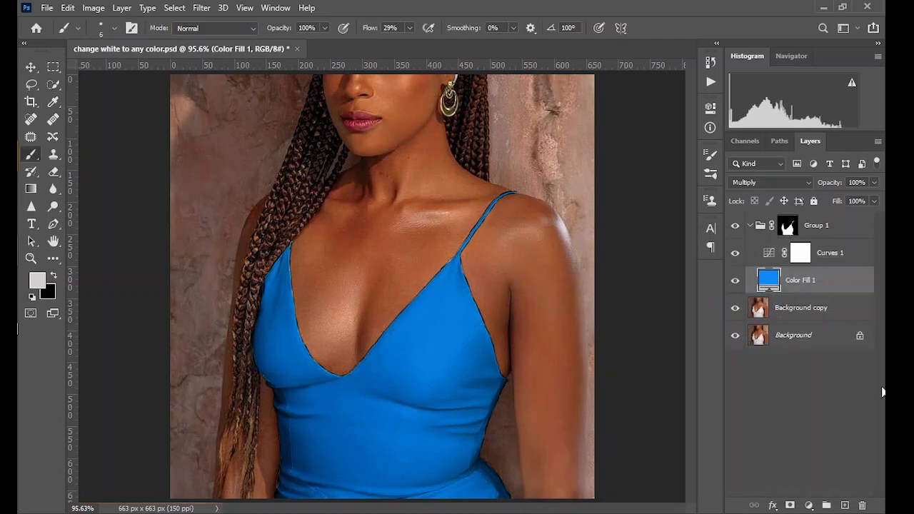